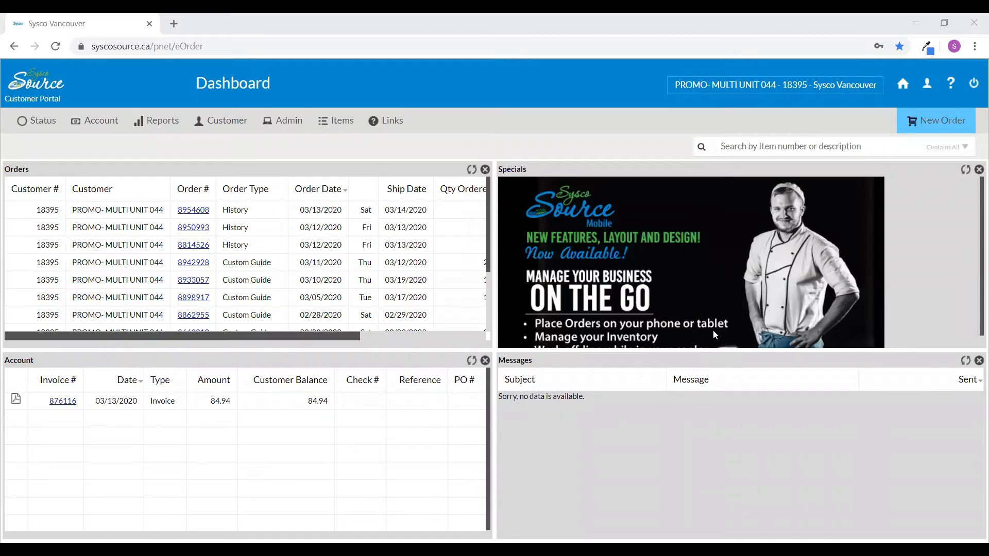
mouse_move(889, 124)
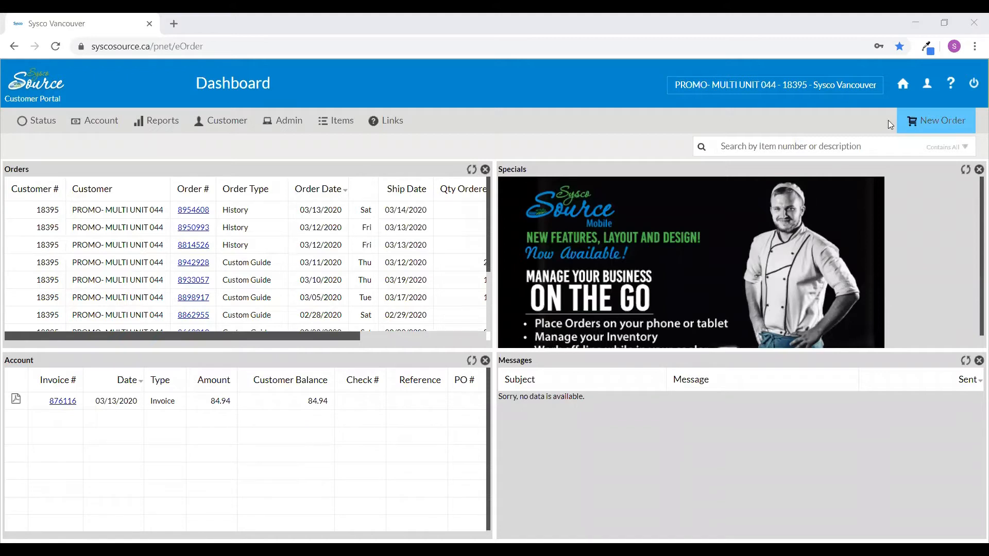
mouse_move(927, 83)
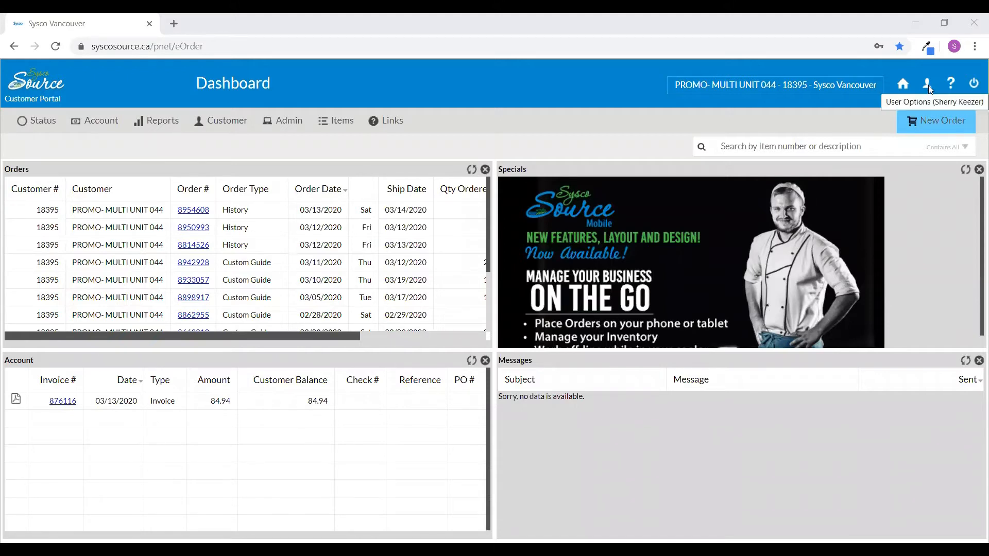
Set Lines Per Page to 200 in User Options General settings and save
left_click(926, 84)
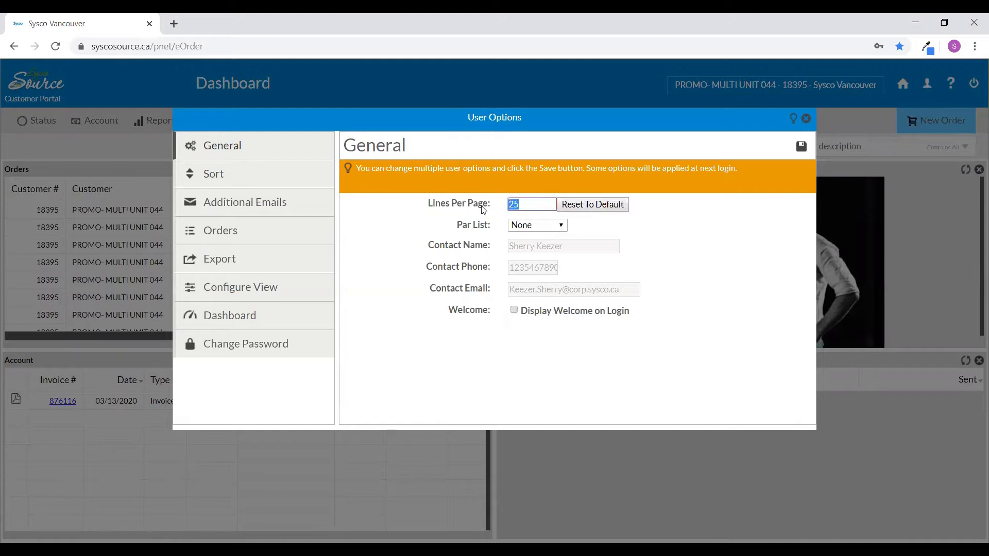
type("200")
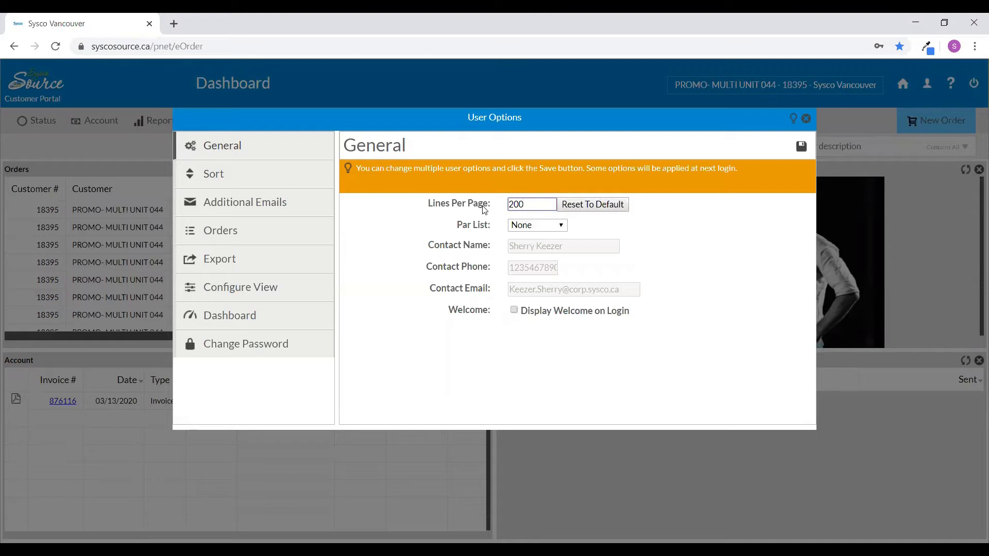
mouse_move(579, 242)
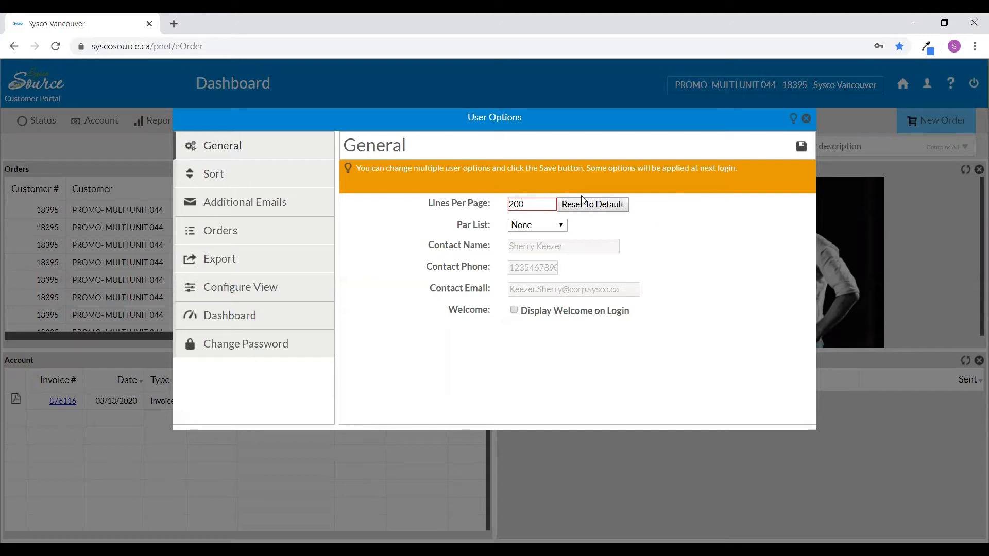
mouse_move(801, 145)
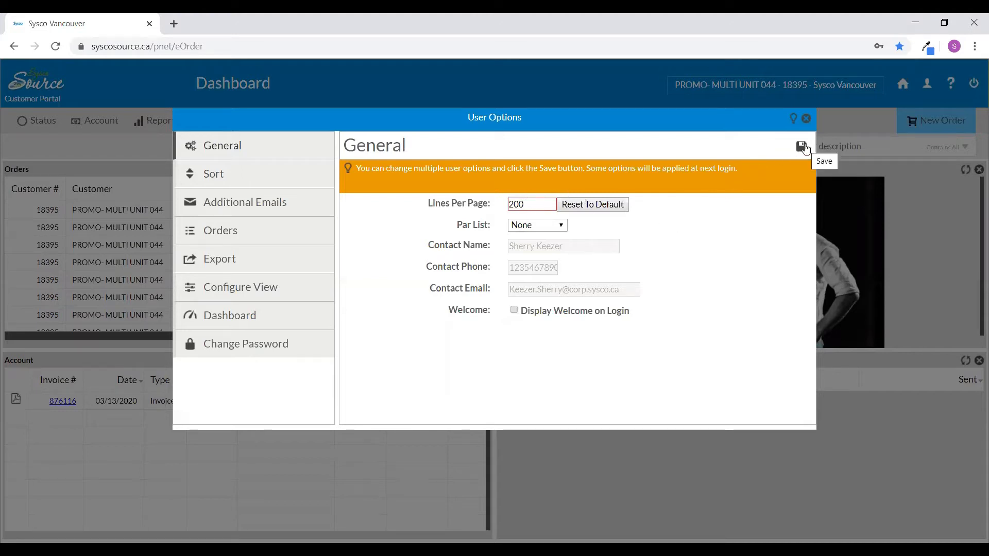
left_click(801, 146)
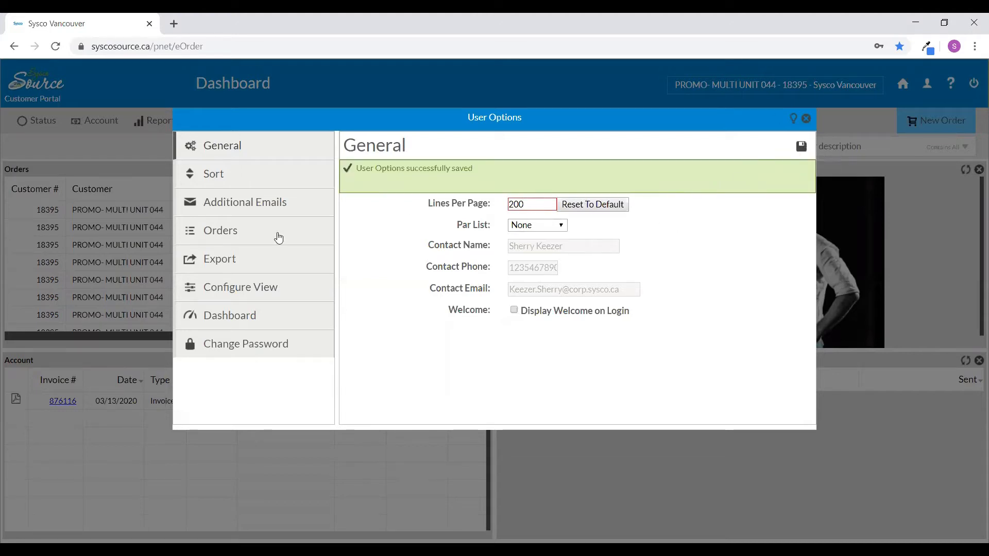
mouse_move(262, 210)
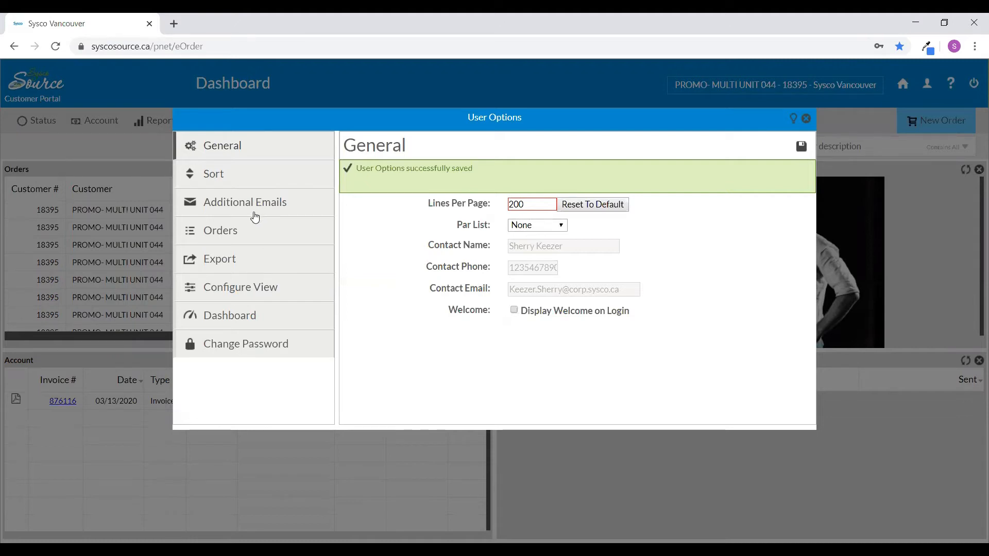
Show the Additional Emails page listing Sherry's existing entry
left_click(244, 202)
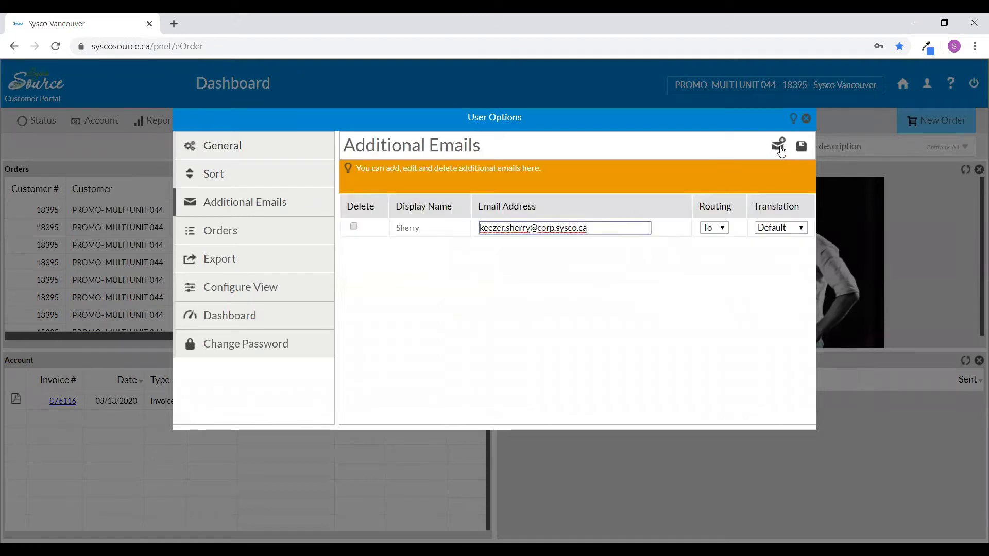
mouse_move(778, 146)
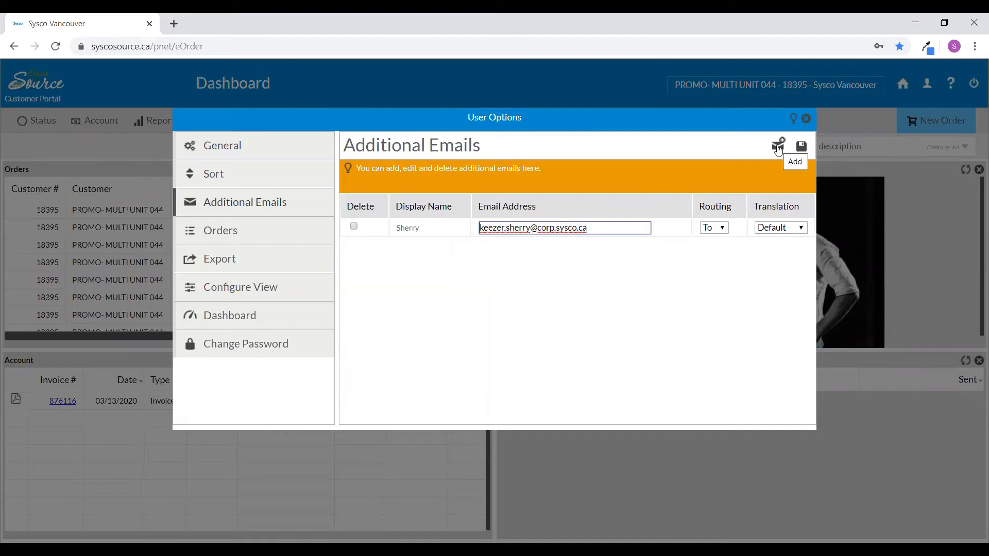
left_click(778, 145)
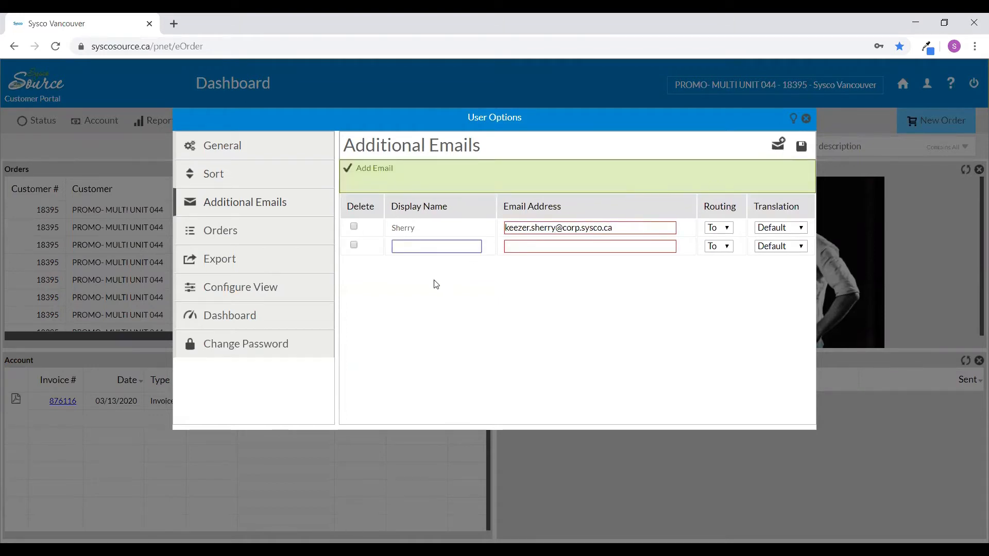
mouse_move(363, 309)
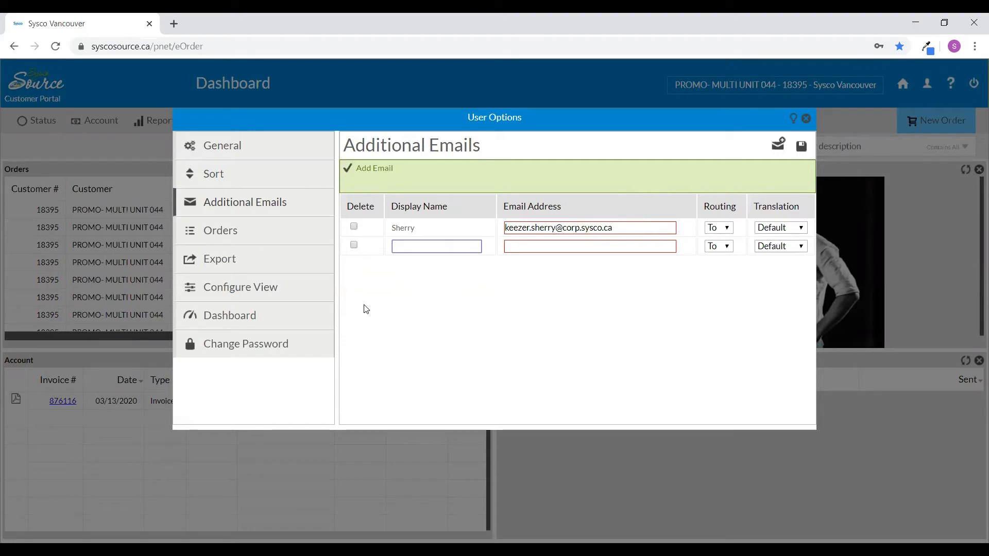
mouse_move(452, 244)
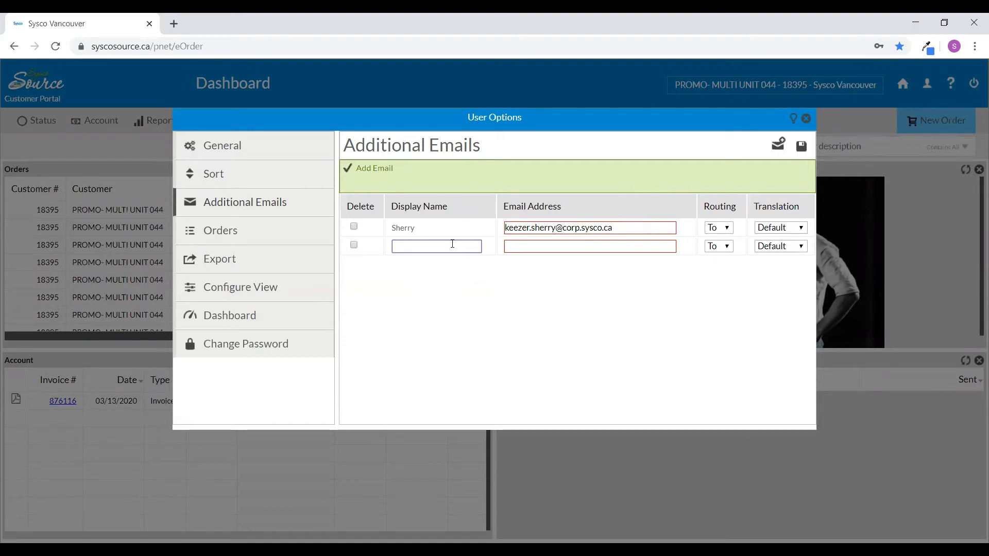
type("Trevor")
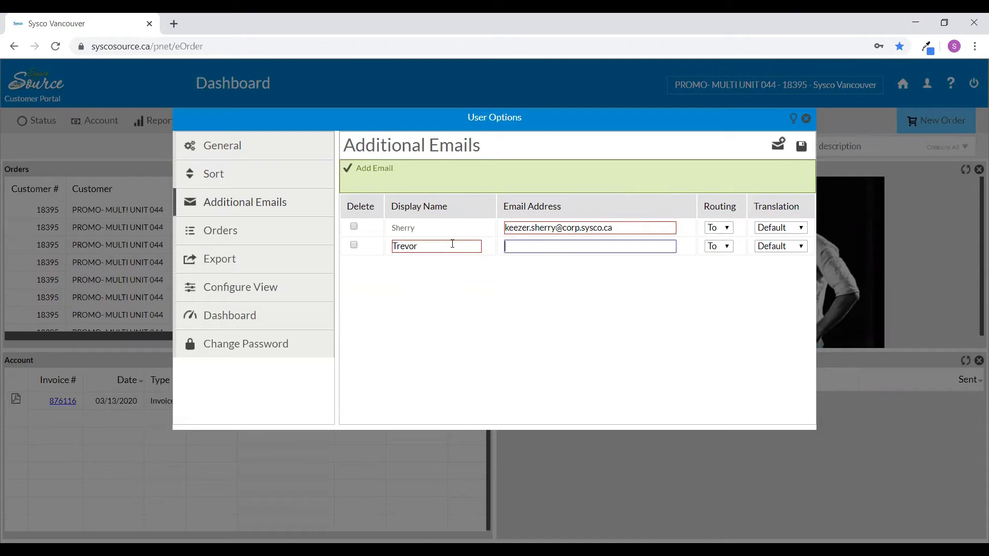
type("wil")
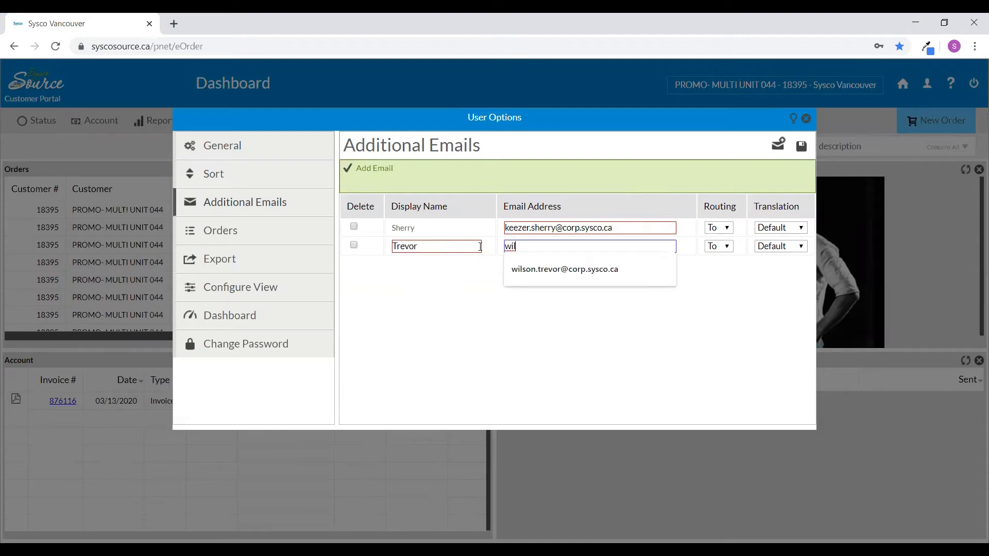
left_click(564, 269)
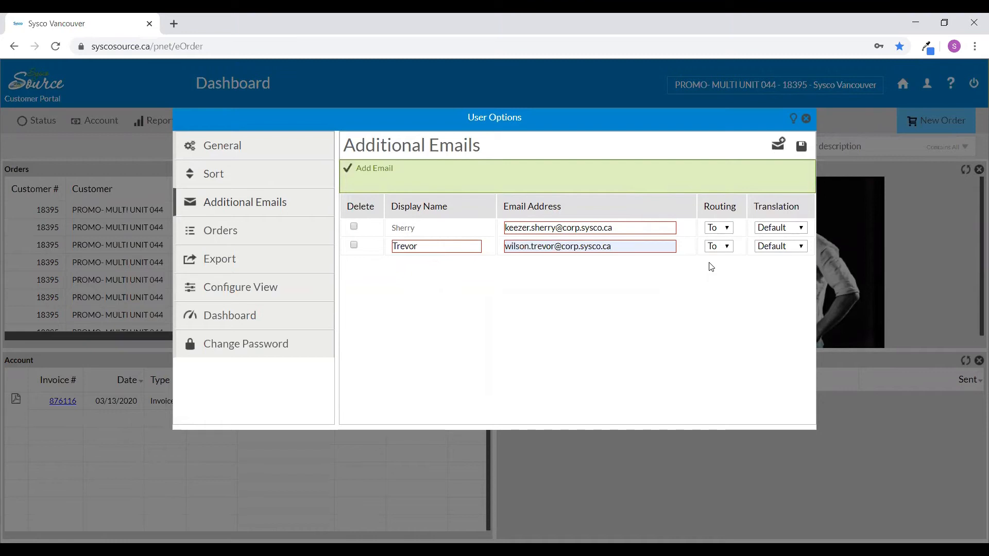
mouse_move(718, 247)
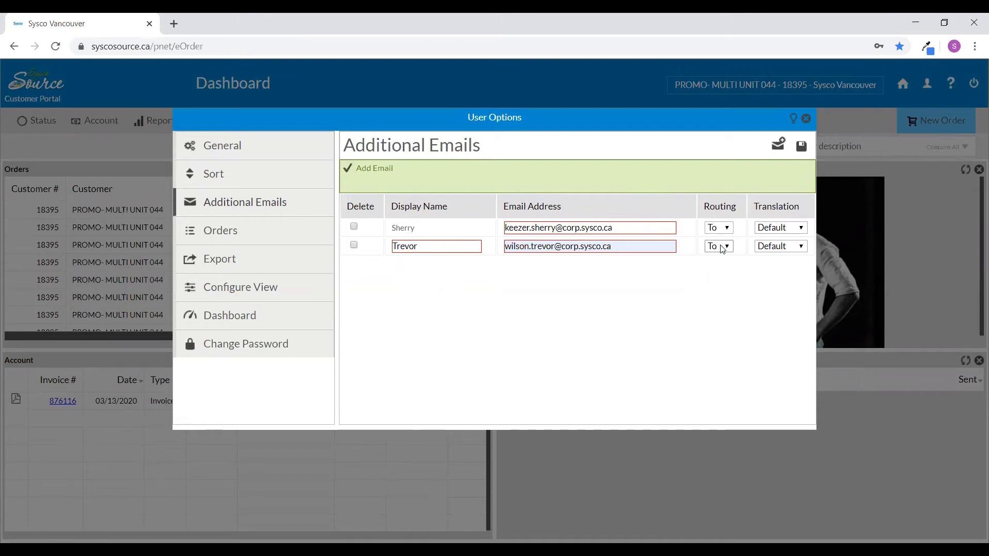
left_click(718, 247)
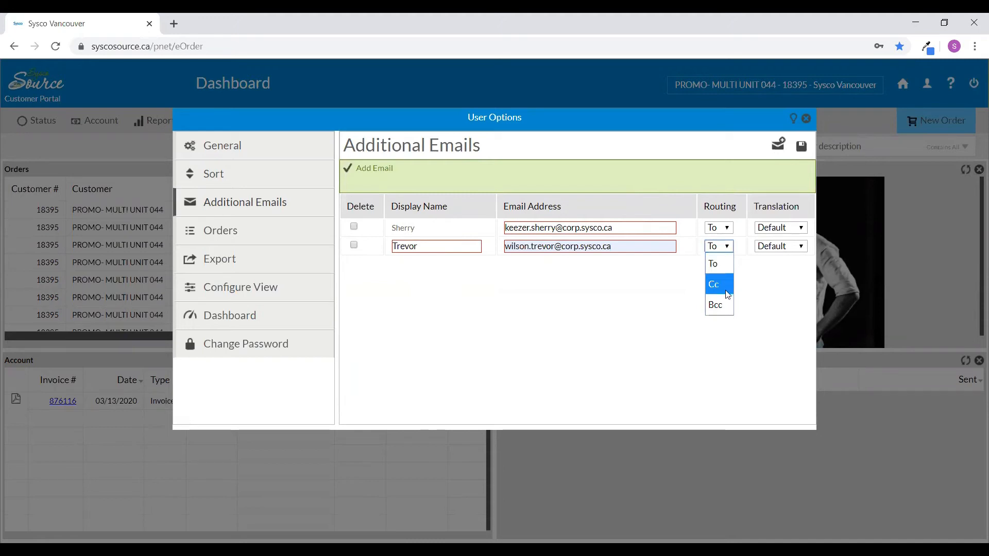
mouse_move(716, 304)
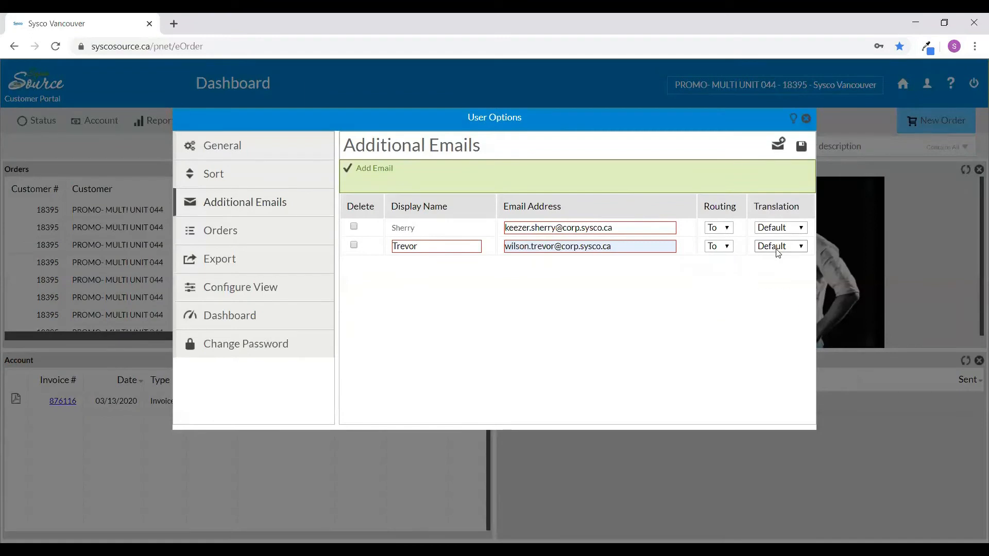
left_click(780, 247)
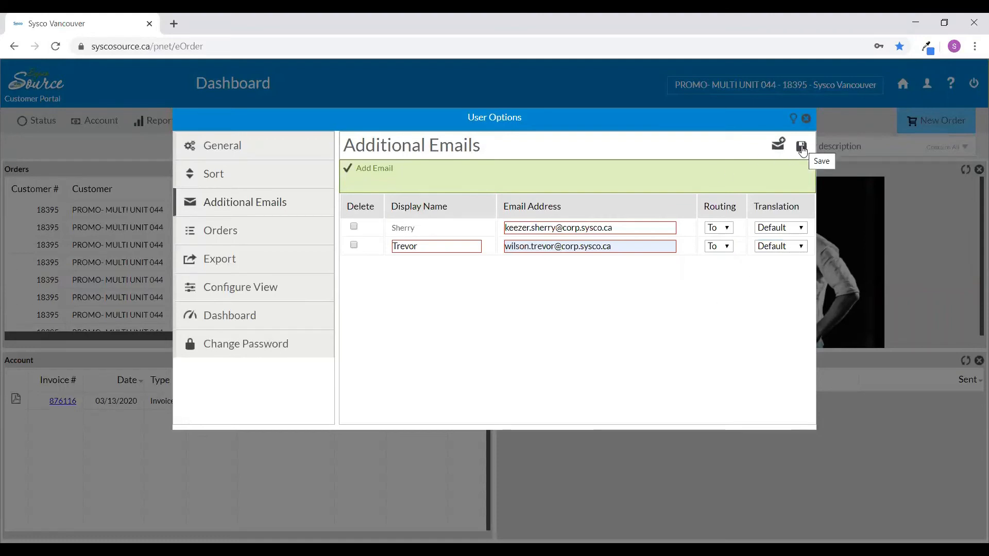
left_click(801, 144)
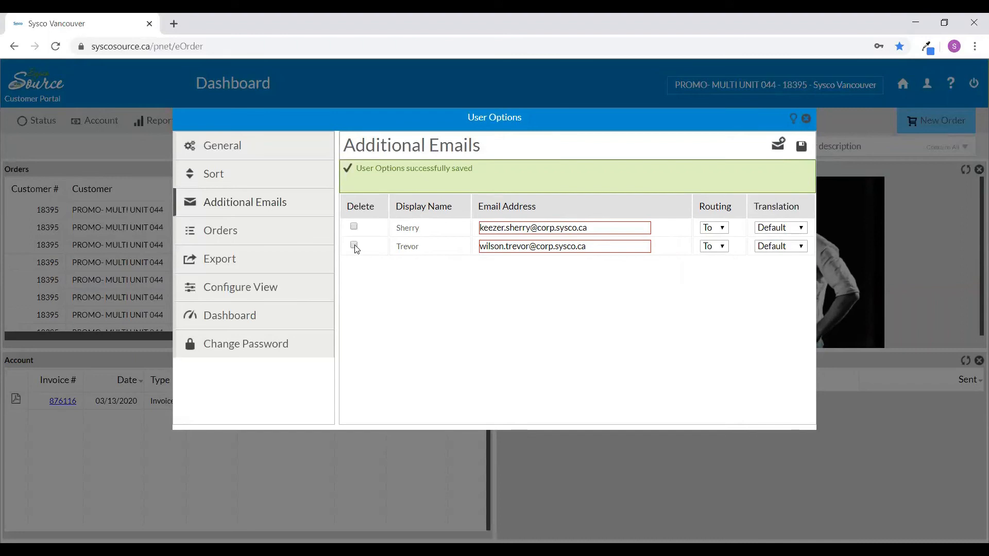
left_click(353, 245)
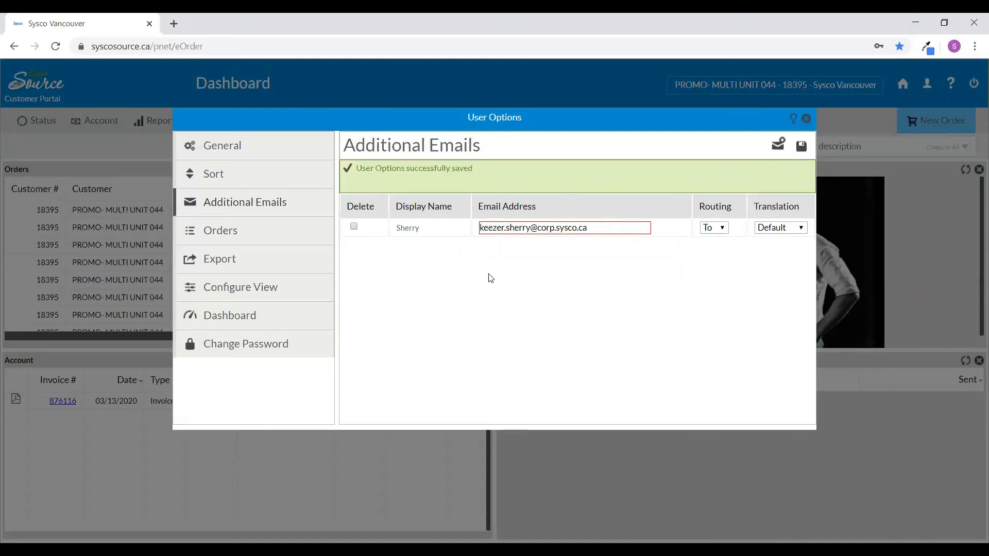
left_click(801, 146)
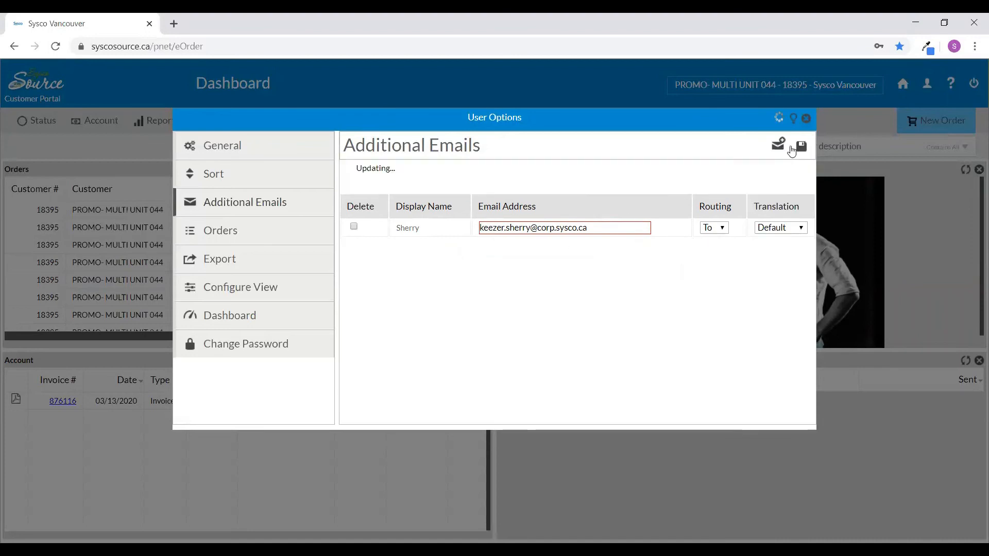
left_click(801, 145)
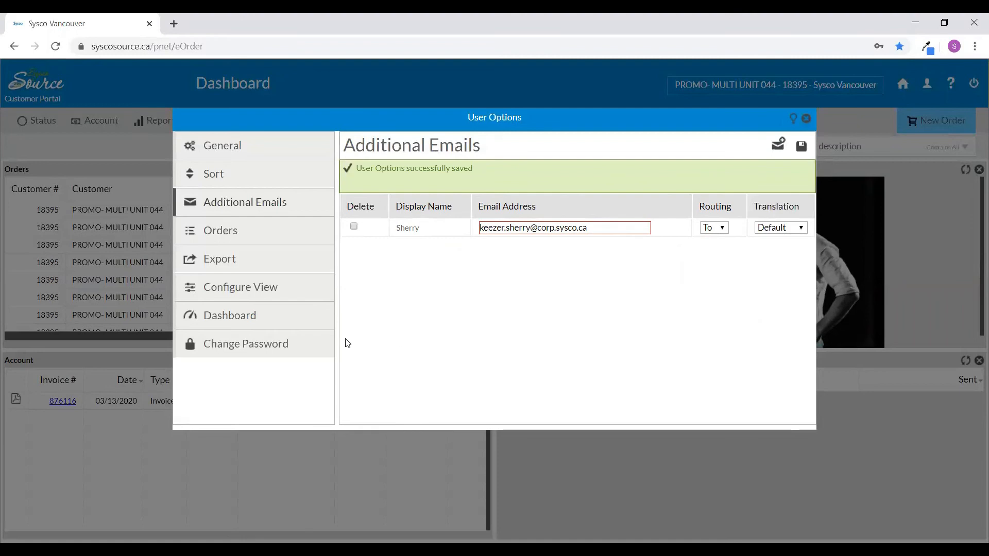
mouse_move(230, 356)
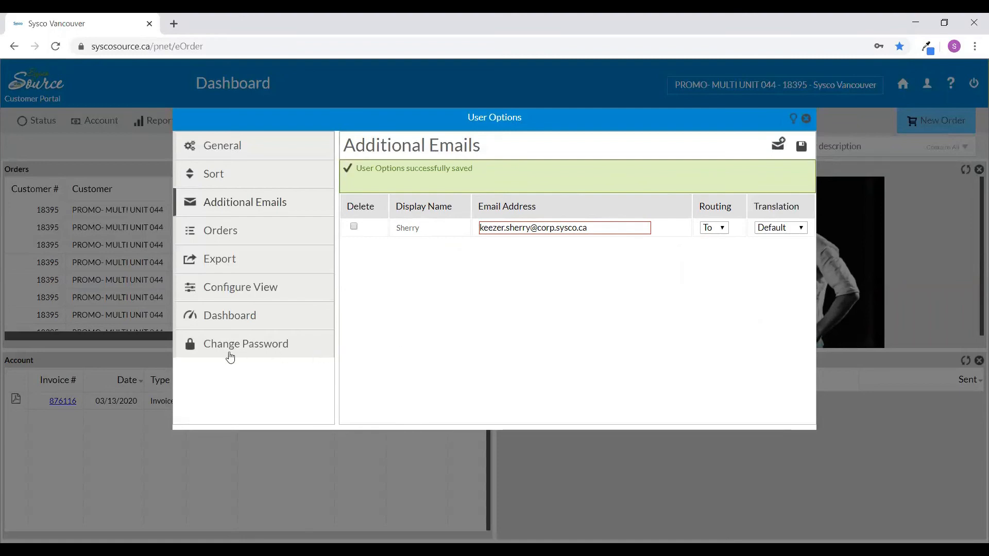
mouse_move(249, 350)
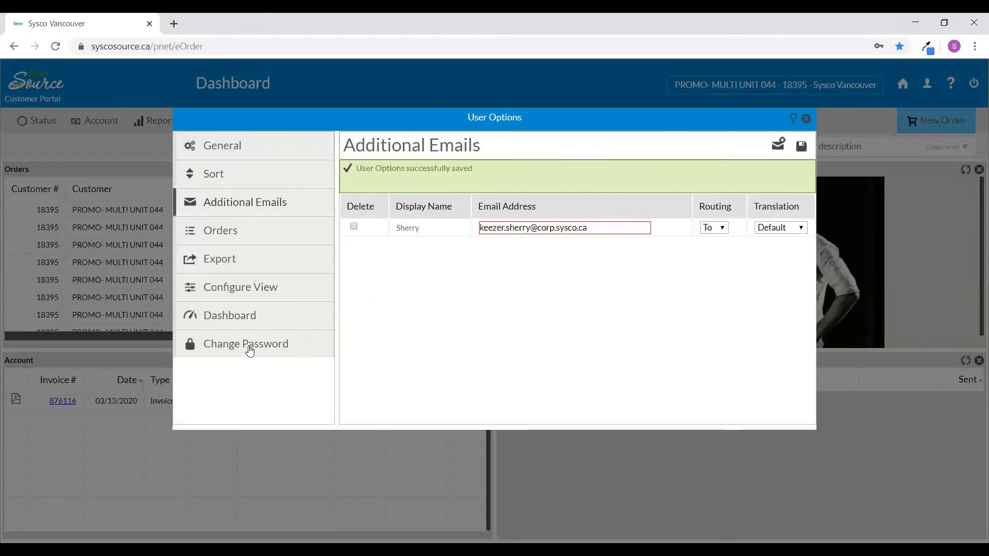
Bring up the Change Password form with focus in the empty password field
left_click(246, 344)
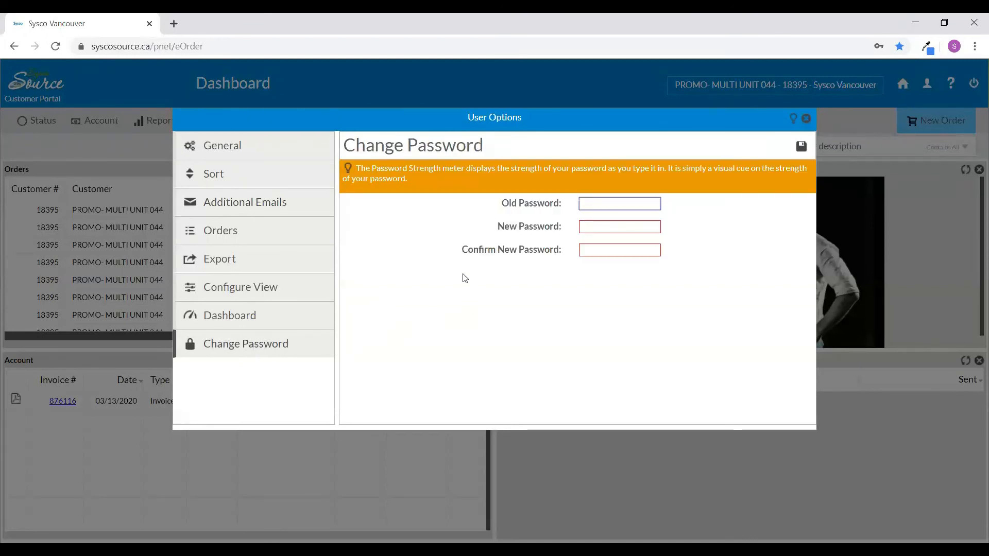
left_click(619, 203)
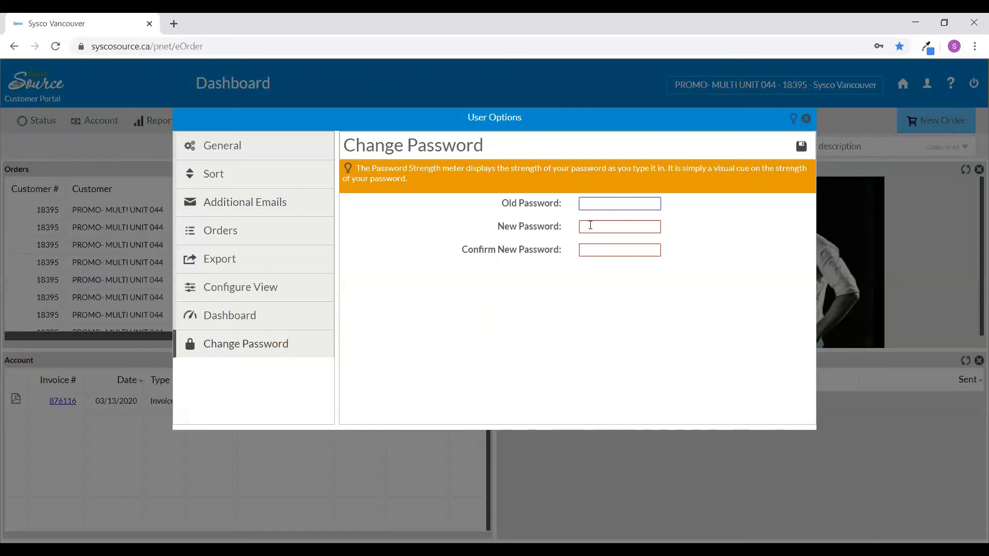
left_click(618, 202)
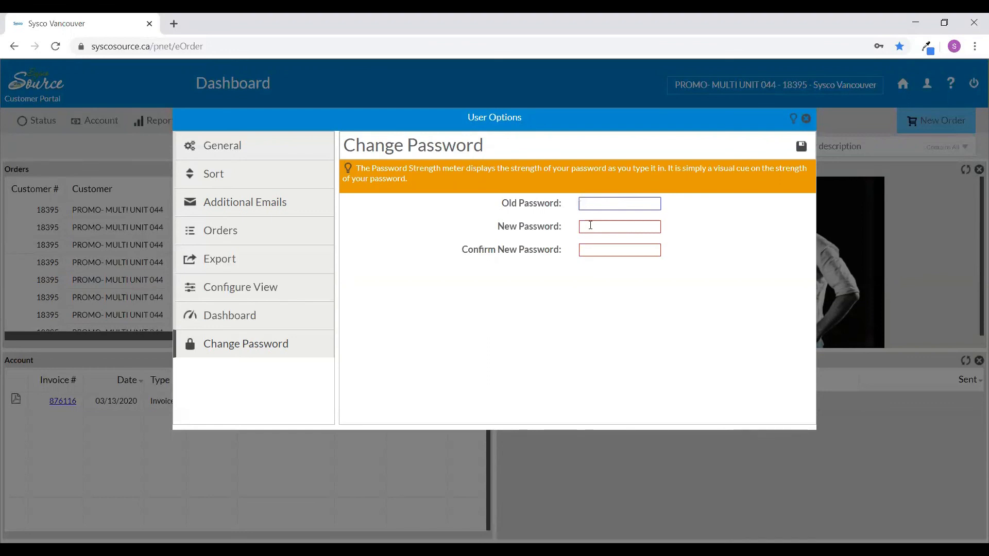
mouse_move(977, 500)
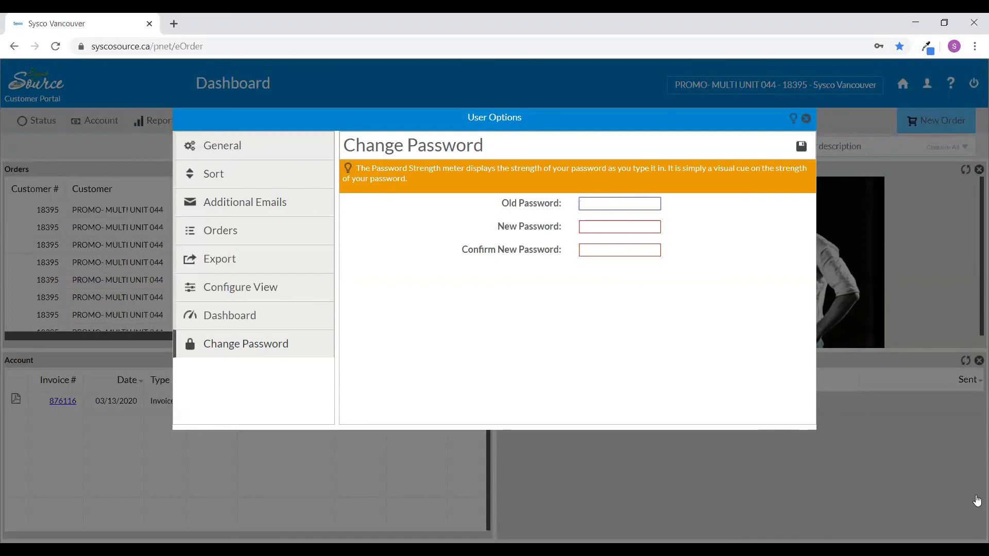